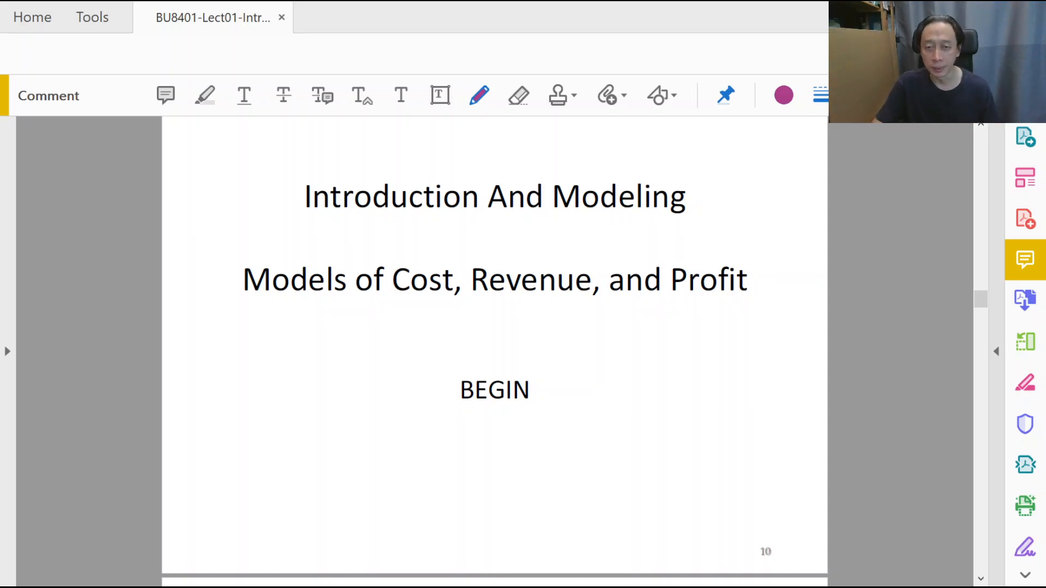
Scroll from slide 10 to the Example 2: Ponderosa Development Corp. slide
scroll("down", 3)
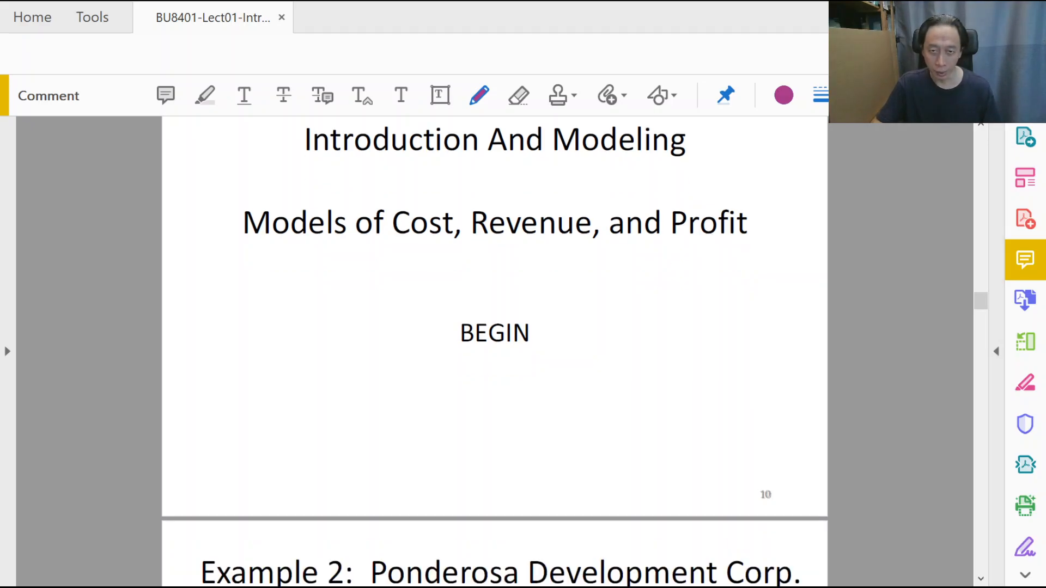
scroll("down", 3)
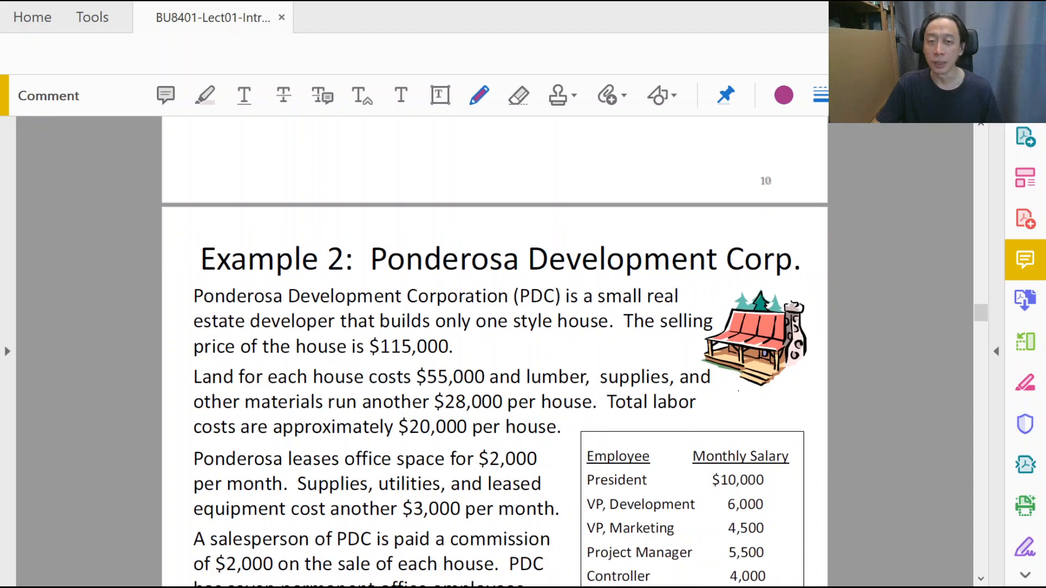
scroll("down", 3)
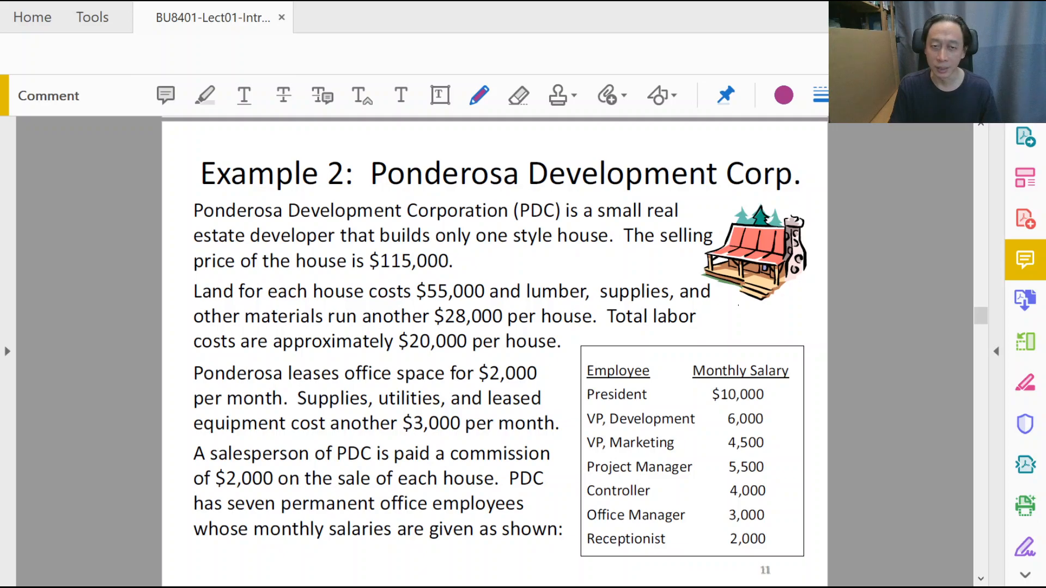
Underline the $115,000 price, land, materials, $20,000 labor, lease, supplies and $2,000 commission
left_click_drag(359, 273, 457, 274)
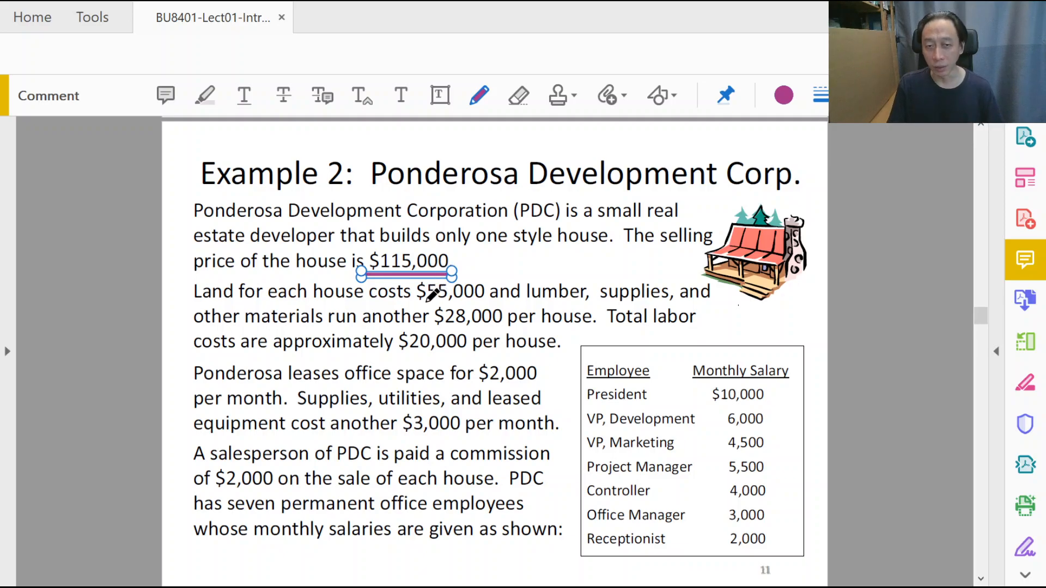
left_click_drag(425, 302, 484, 301)
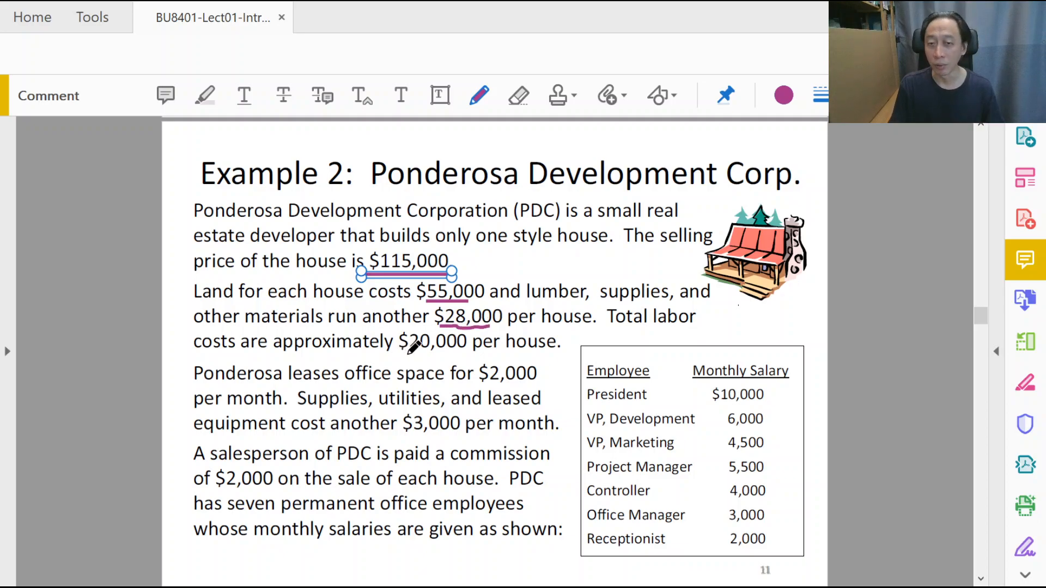
left_click_drag(398, 352, 467, 351)
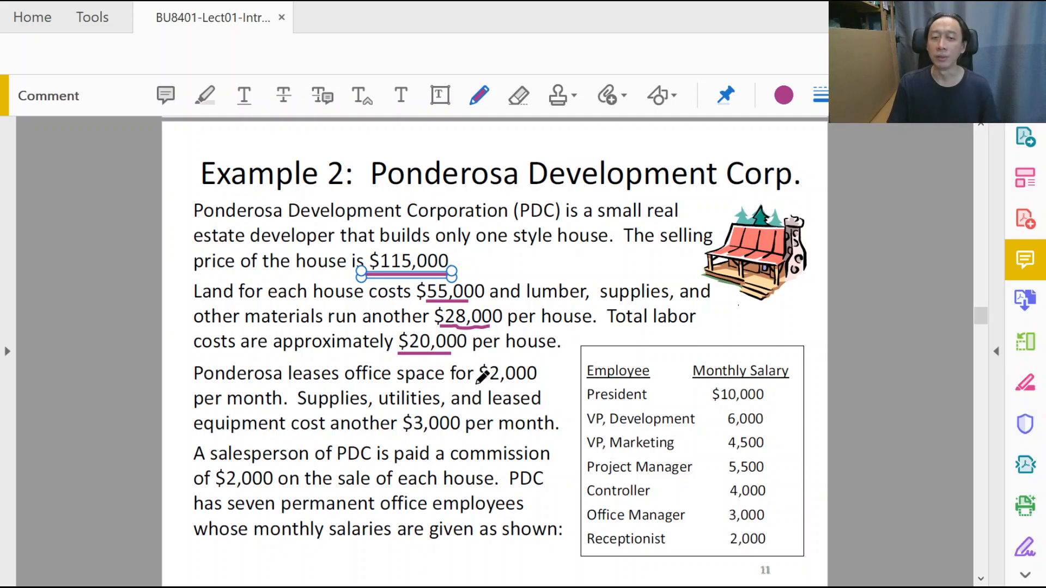
left_click_drag(470, 392, 527, 390)
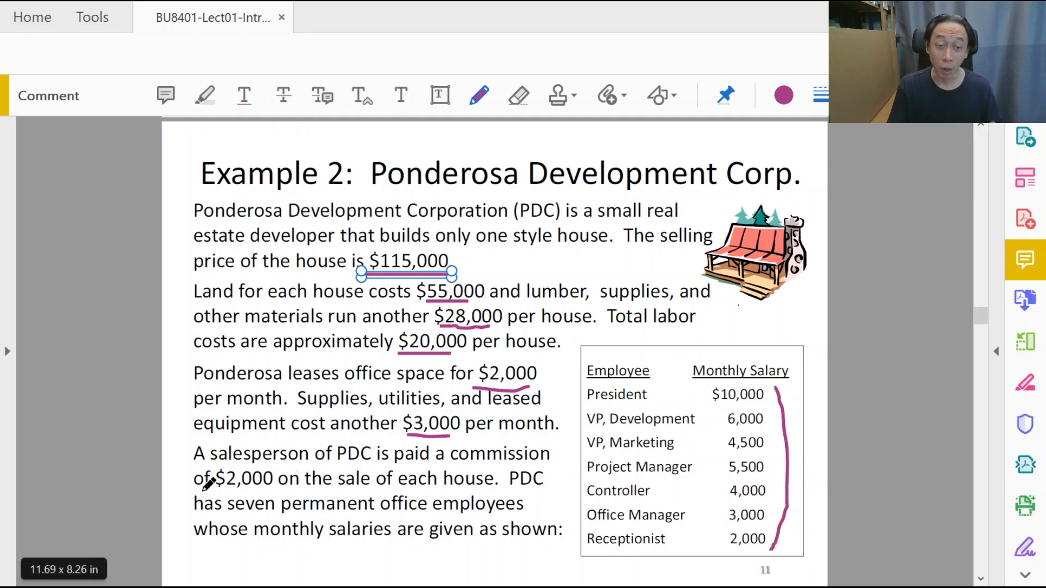
left_click_drag(213, 485, 280, 484)
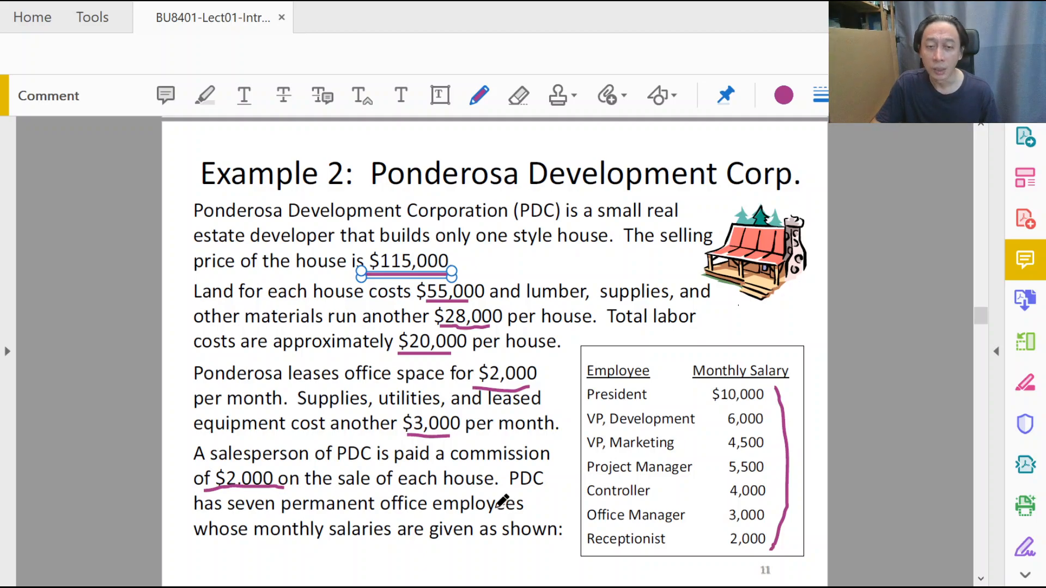
mouse_move(529, 499)
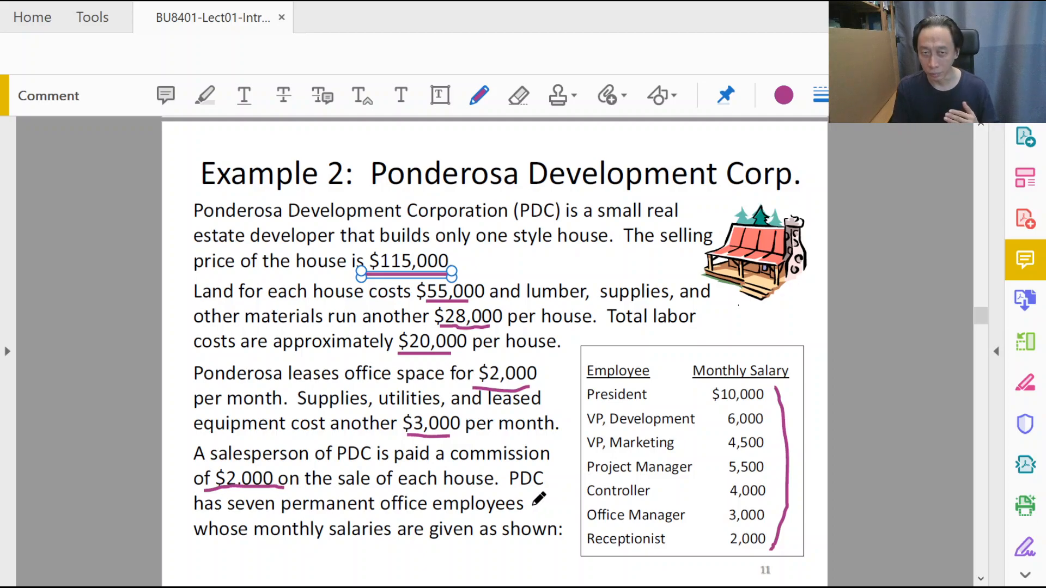
Add a text box note above the slide title reading 'Q = breakeven quantity'
left_click(440, 95)
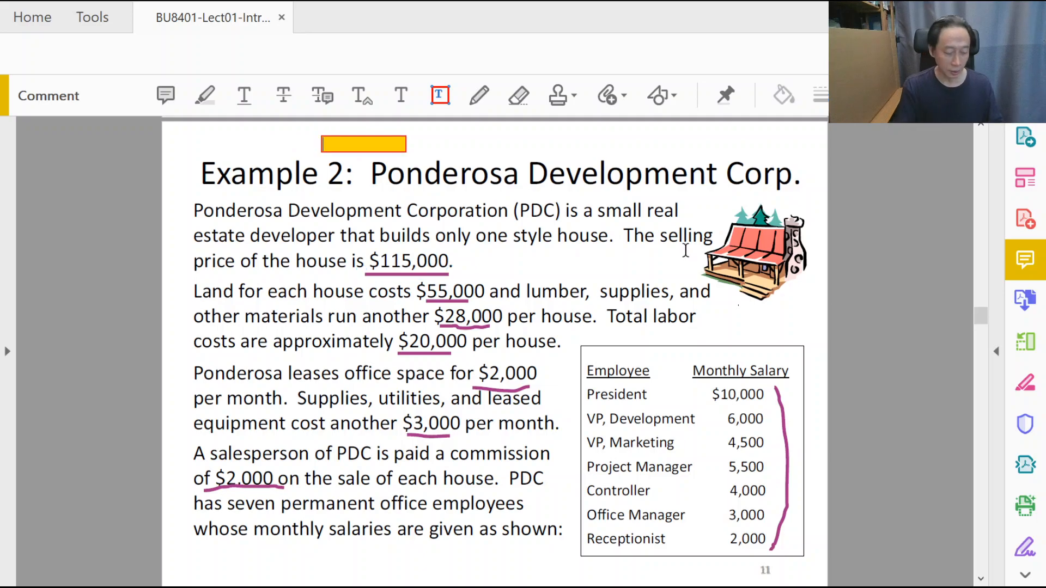
left_click(440, 95)
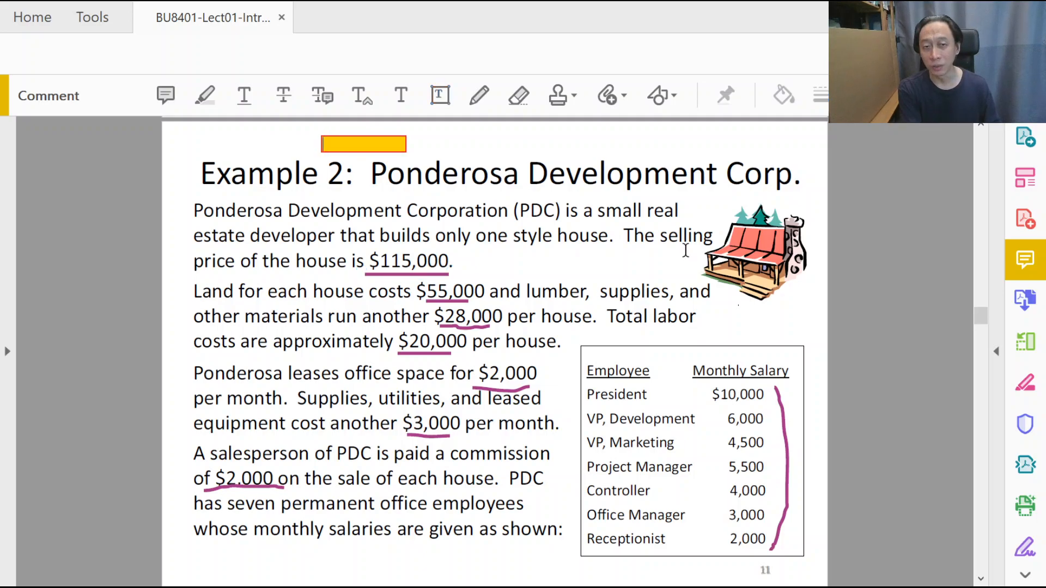
type("Q =")
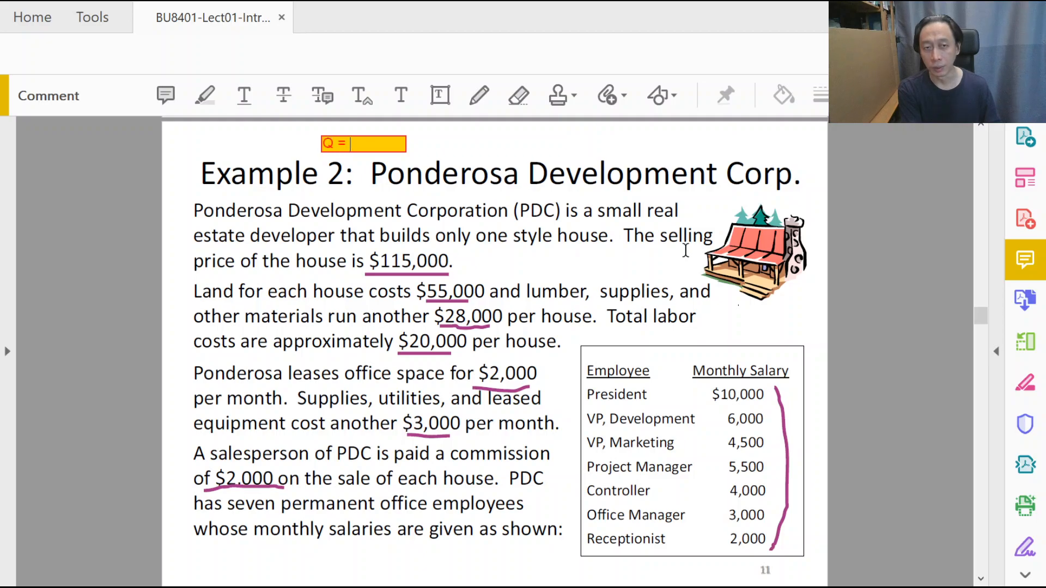
type("break even")
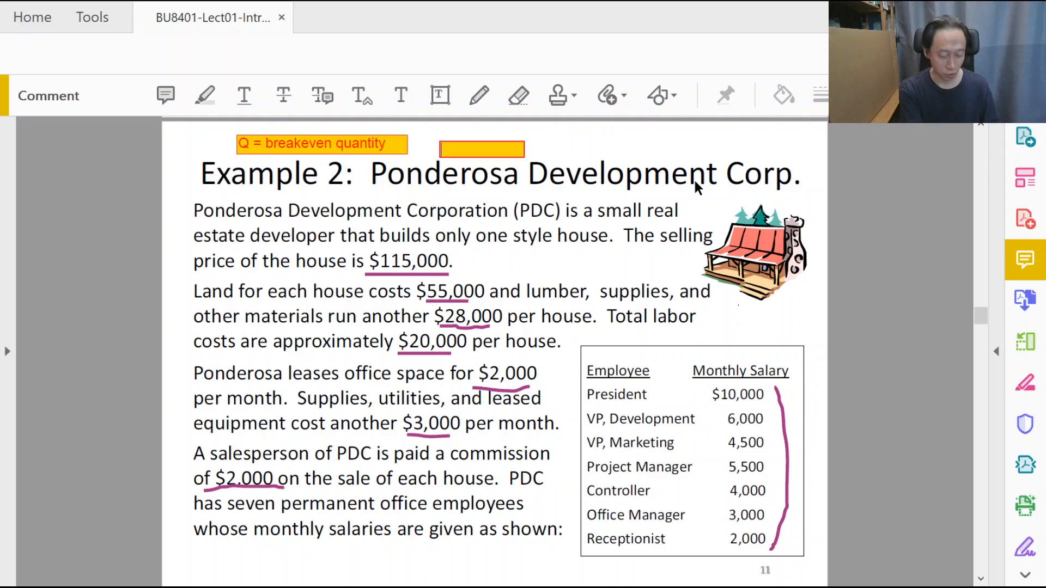
Type 'Breakeven ==> profit = 0' in the second note and enlarge it to fit
type("B")
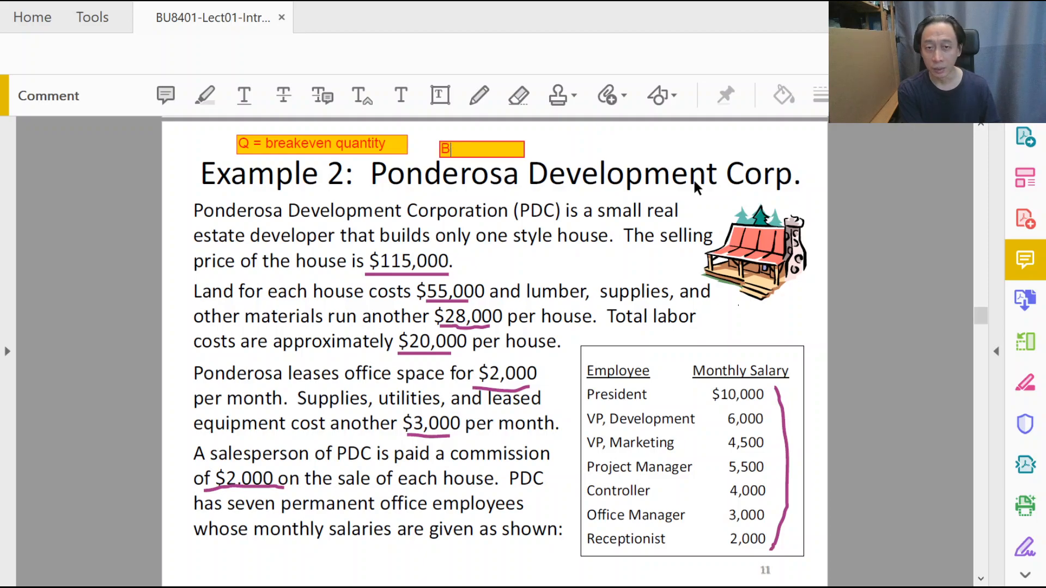
type("reakeven")
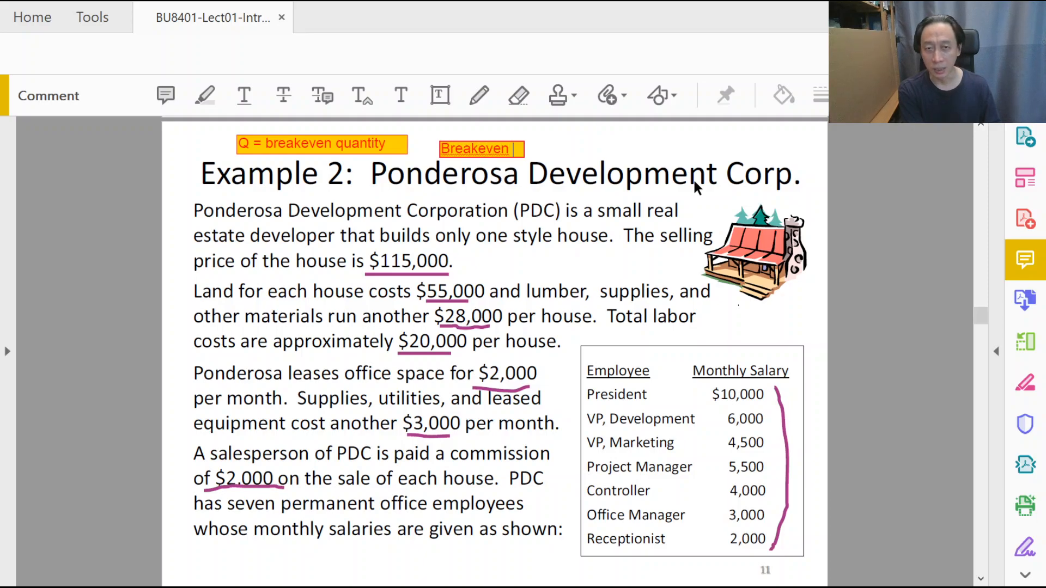
type("==> profit = 0")
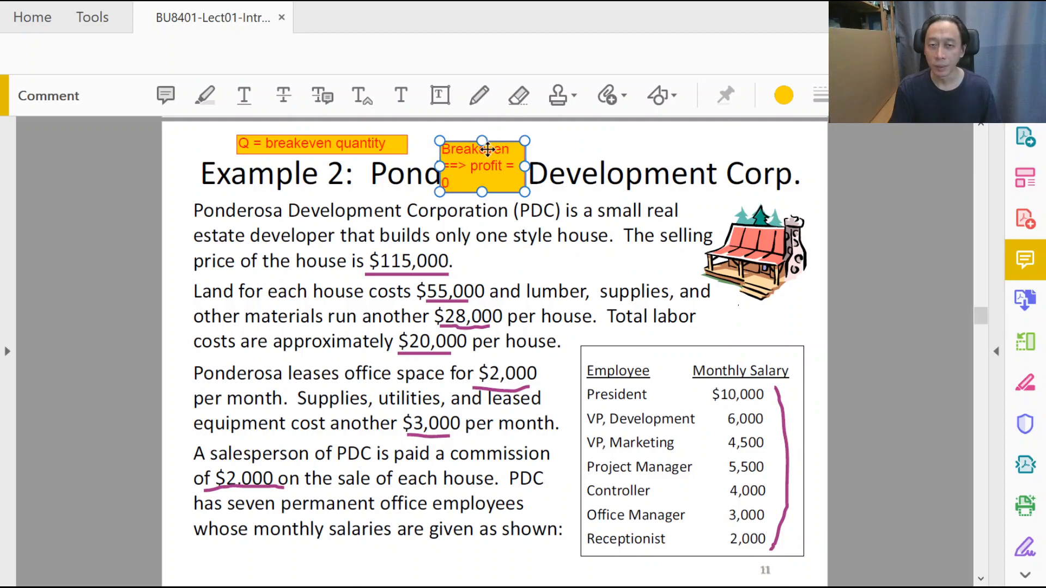
left_click_drag(478, 166, 478, 152)
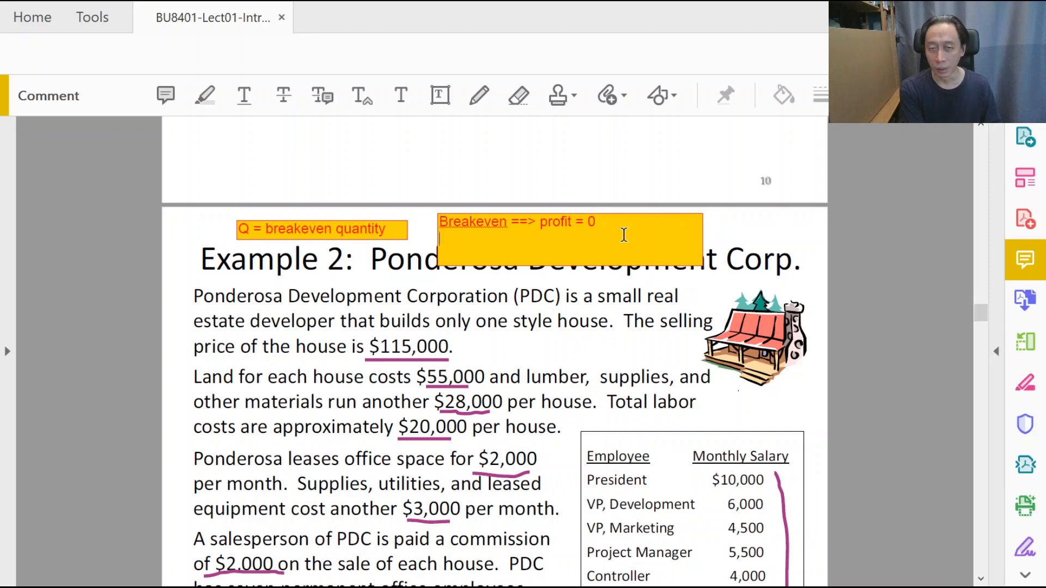
Add the line 'Total Revenue - Total Costs = 0' to the Breakeven note
type("==>")
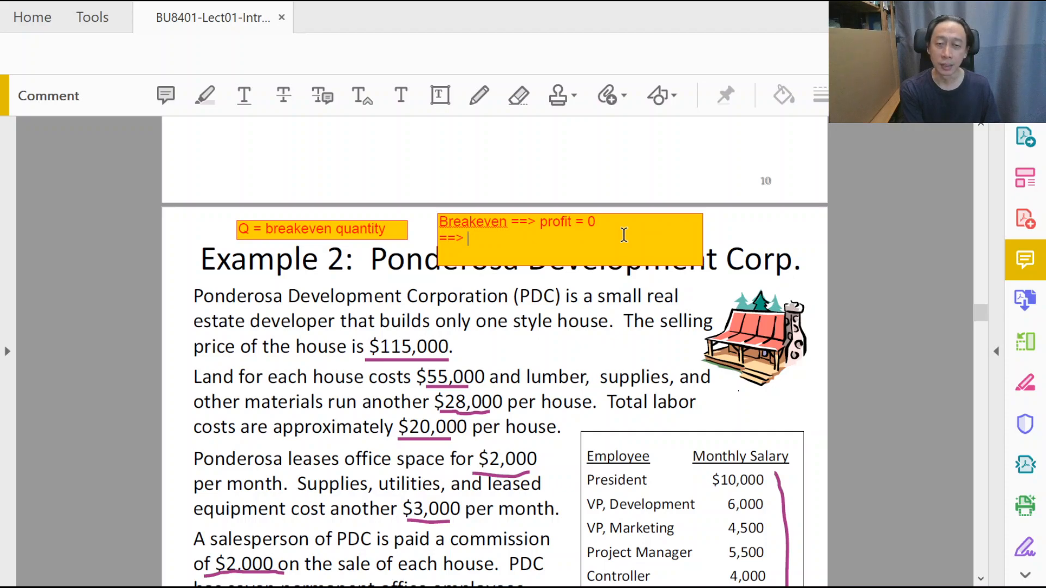
type("Revenue -")
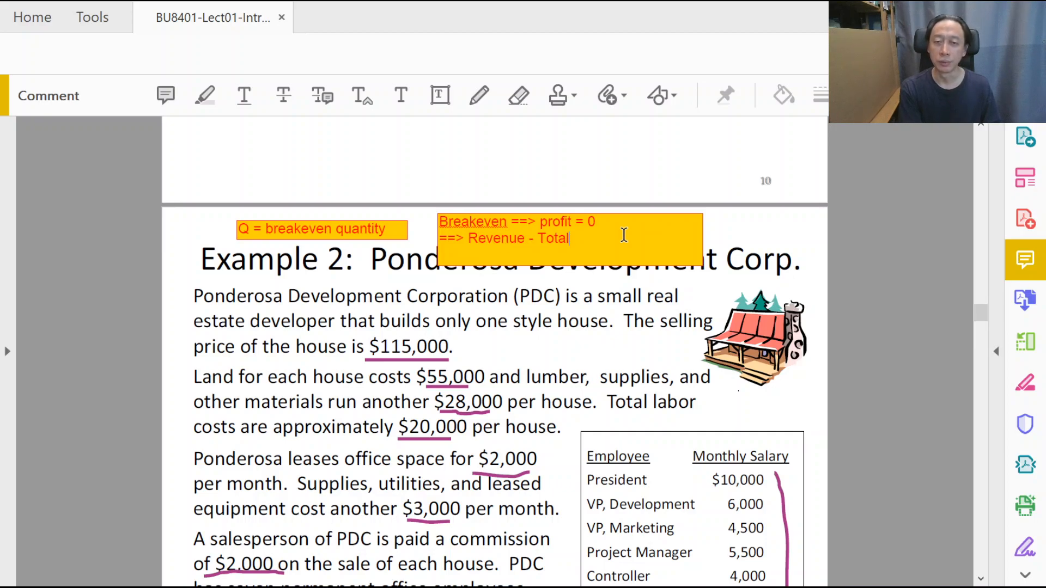
type("Total")
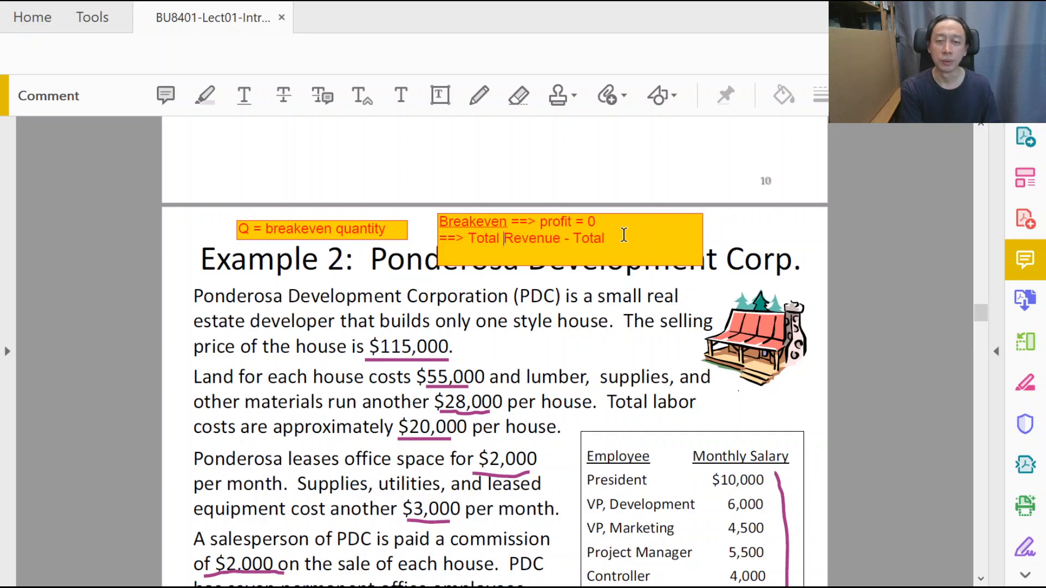
type("Costs = 0")
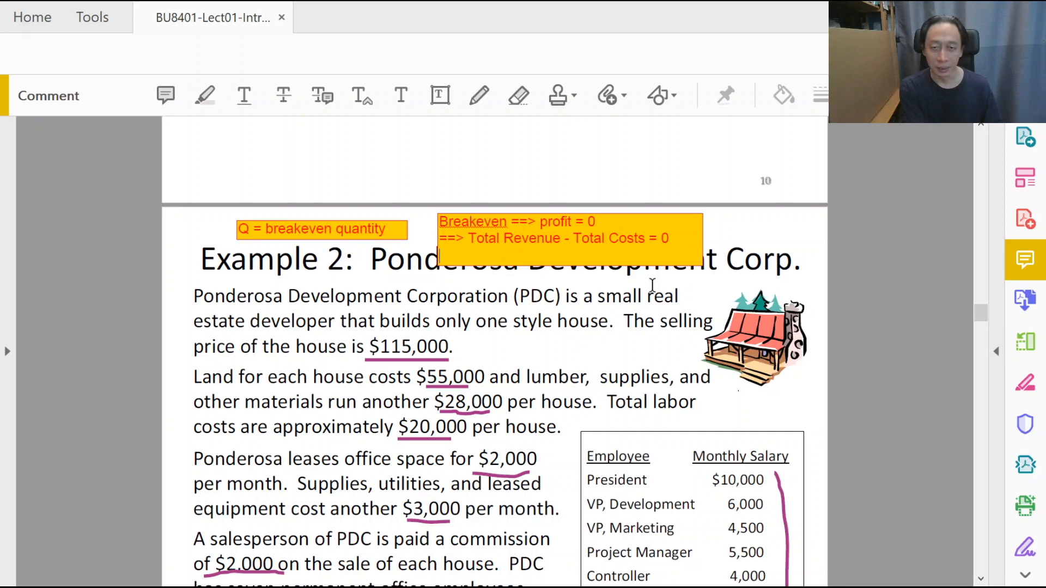
Add the formula line 'R - (F + V) = 0' to the Breakeven note
type("R -")
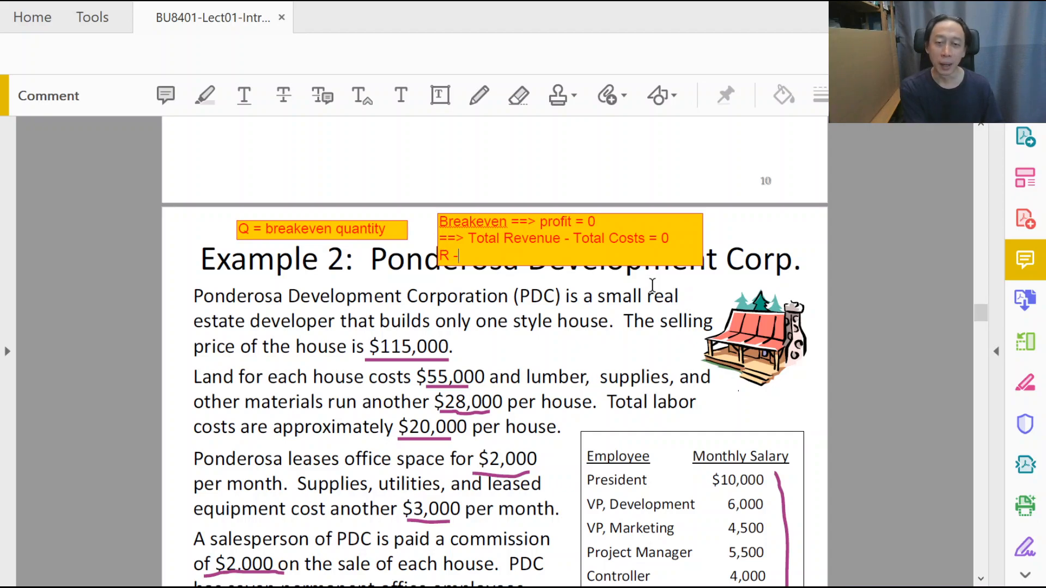
type("(")
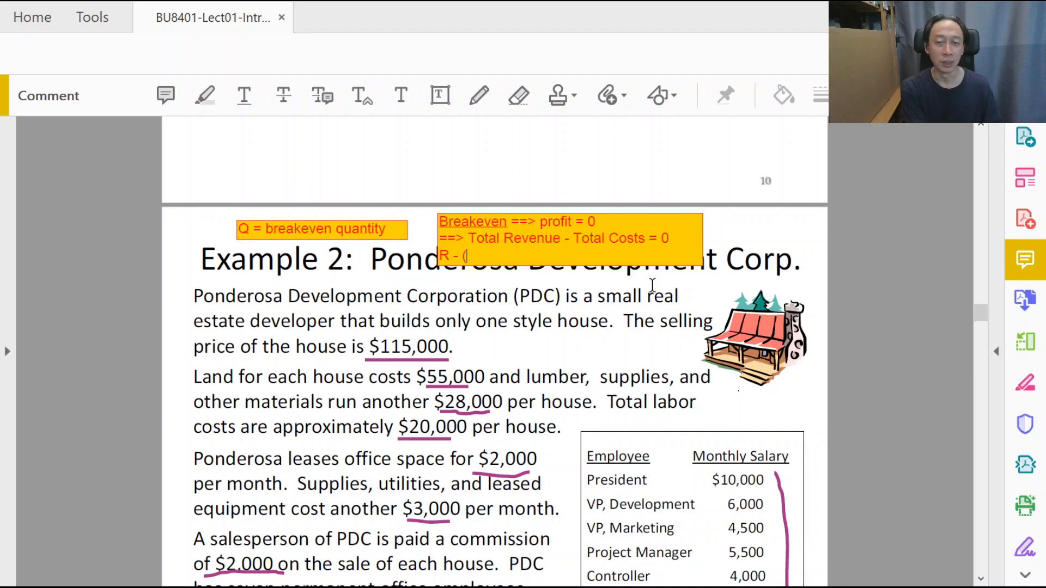
type("F + V)")
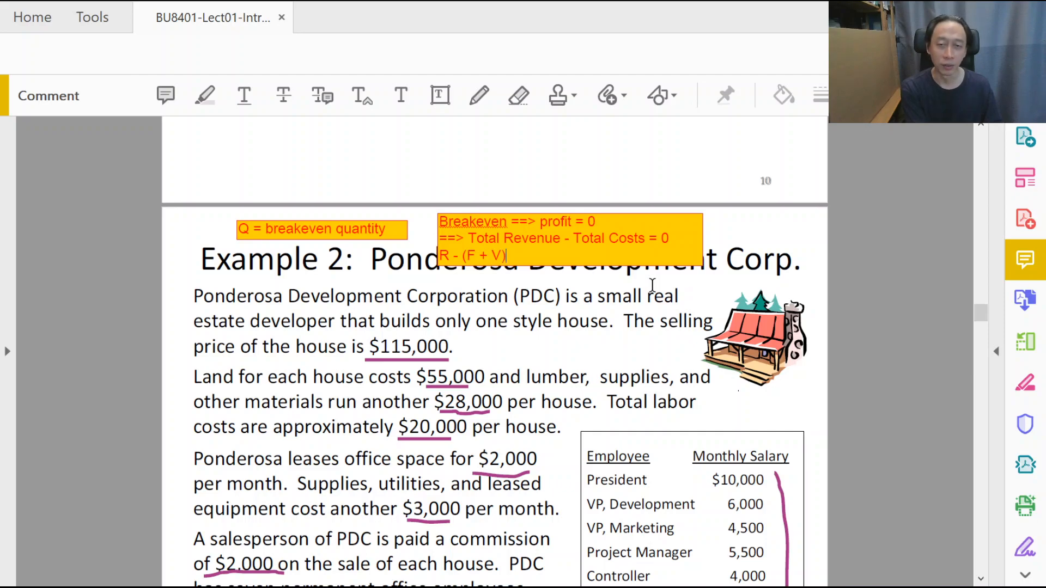
type("= 0")
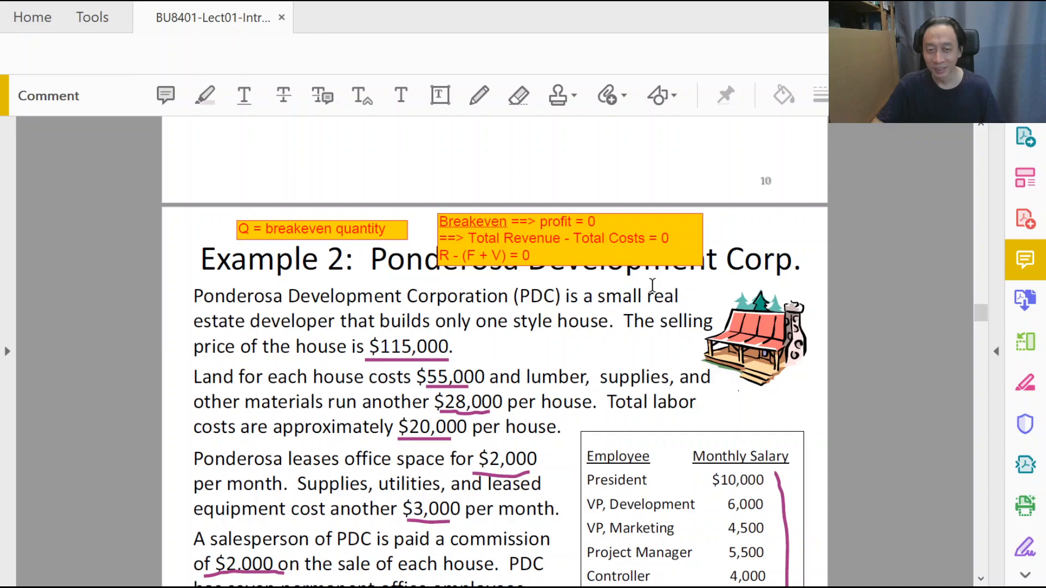
scroll("down", 3)
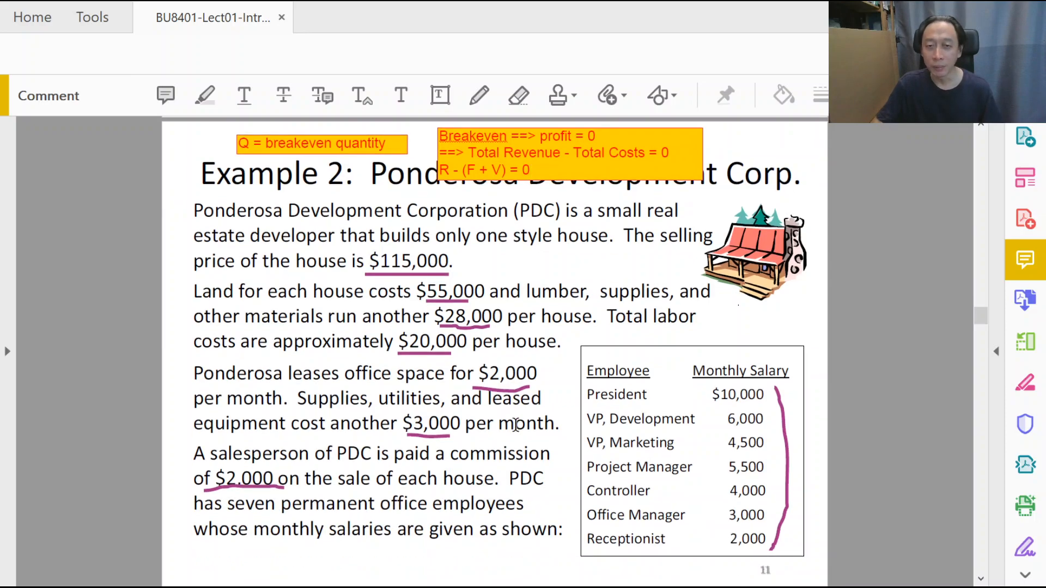
scroll("down", 3)
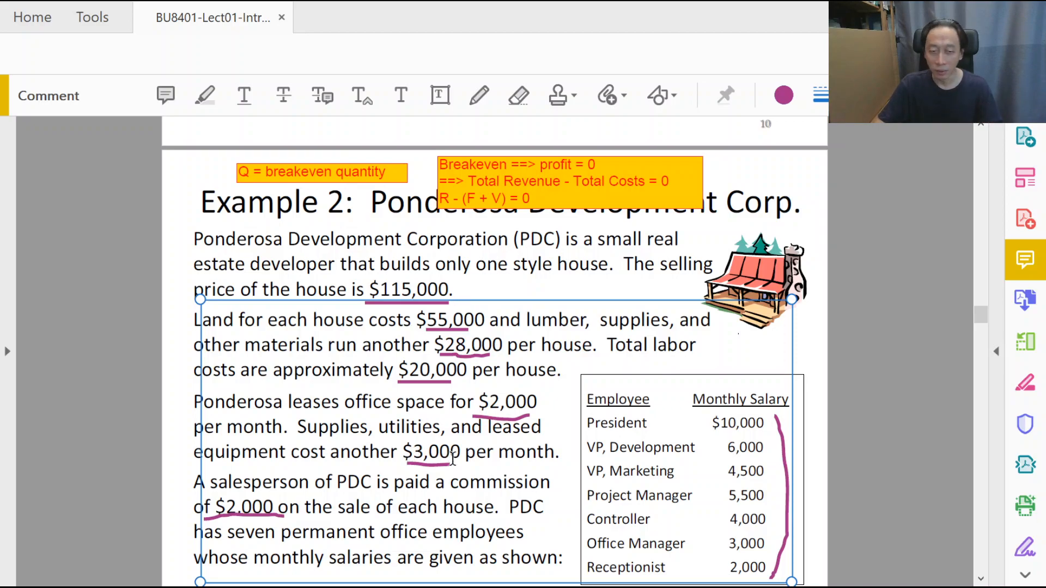
scroll("down", 3)
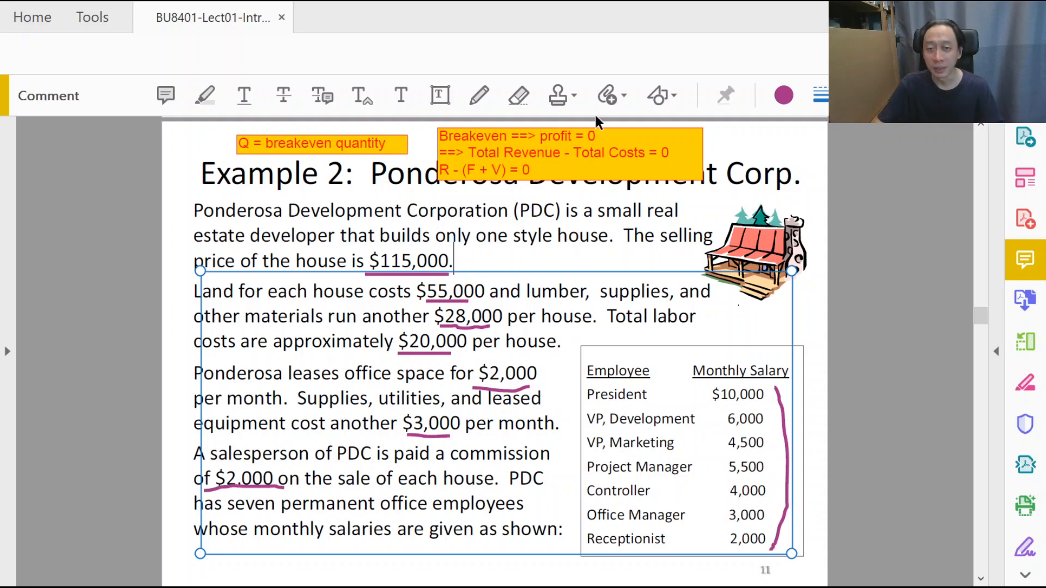
mouse_move(623, 234)
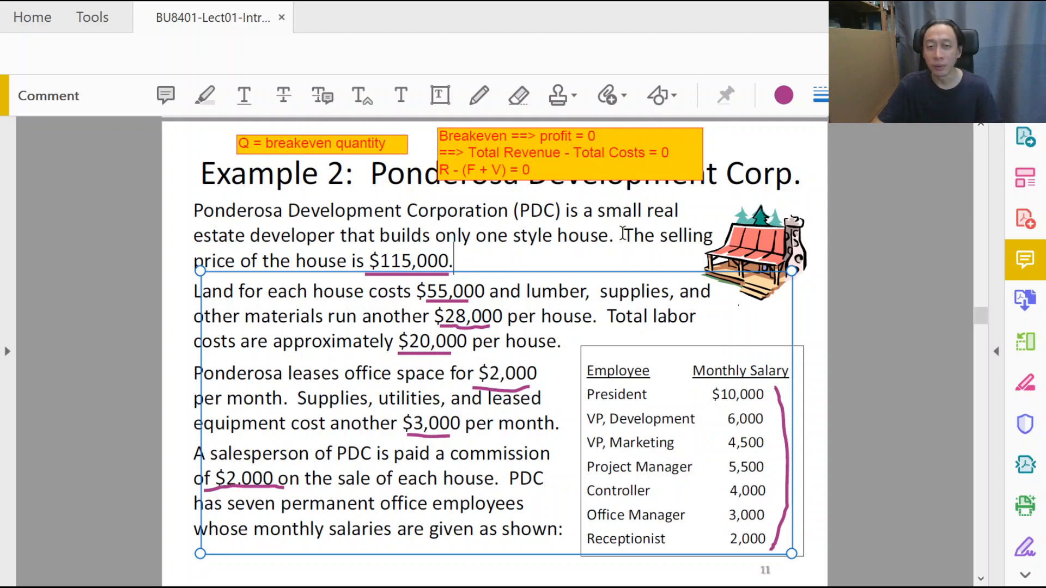
Add a note near the house picture stating a cost is Variable if it depends on Q
left_click(440, 95)
type("A cost")
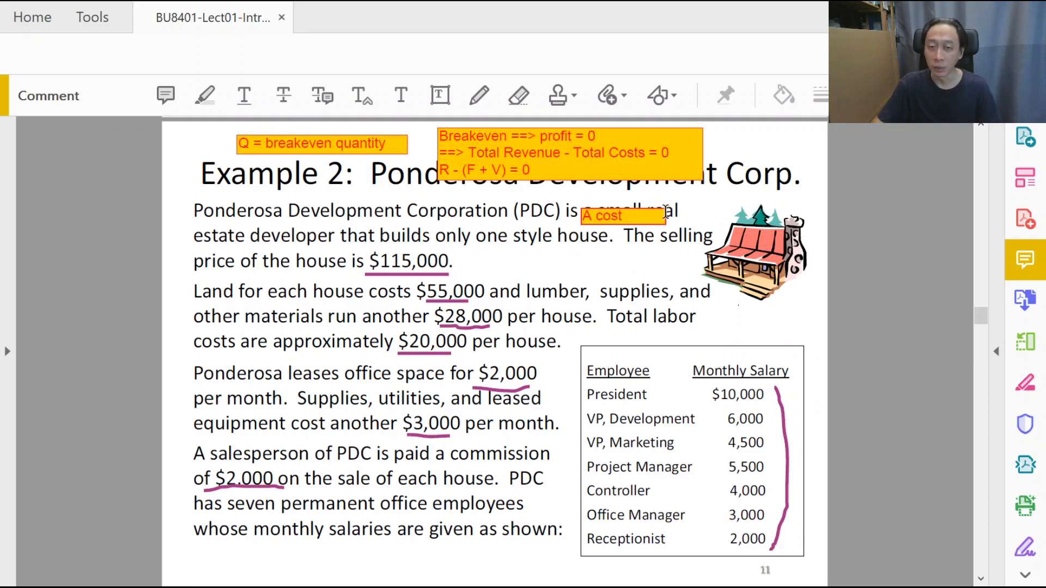
type("is")
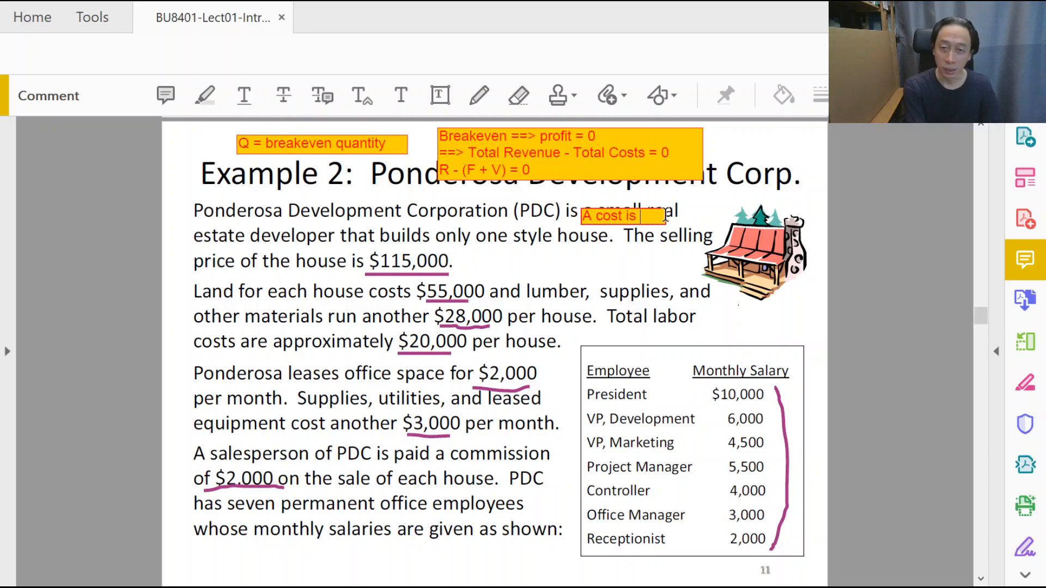
type("considered V")
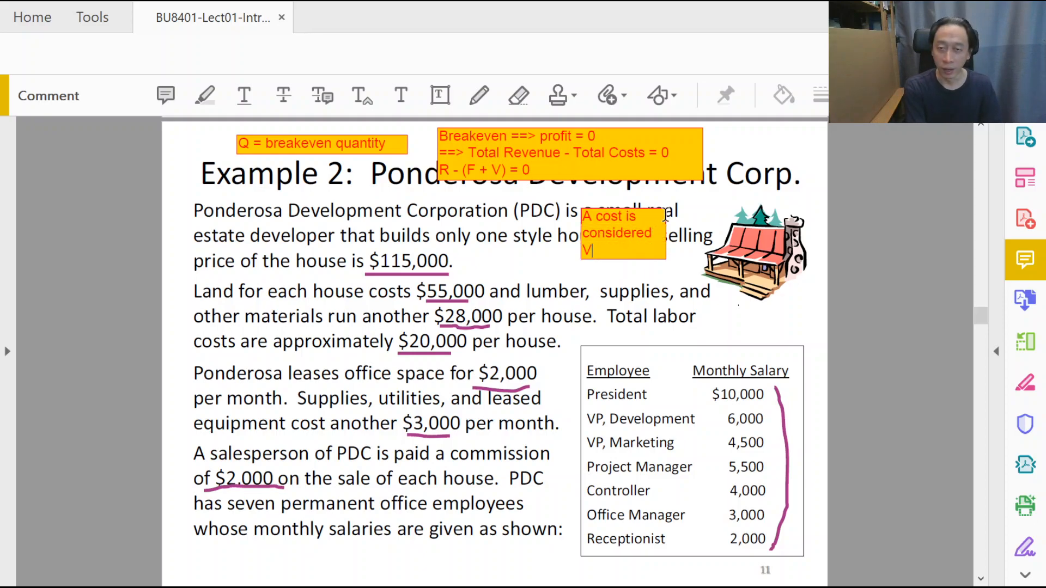
type("ariable if its total amount increases")
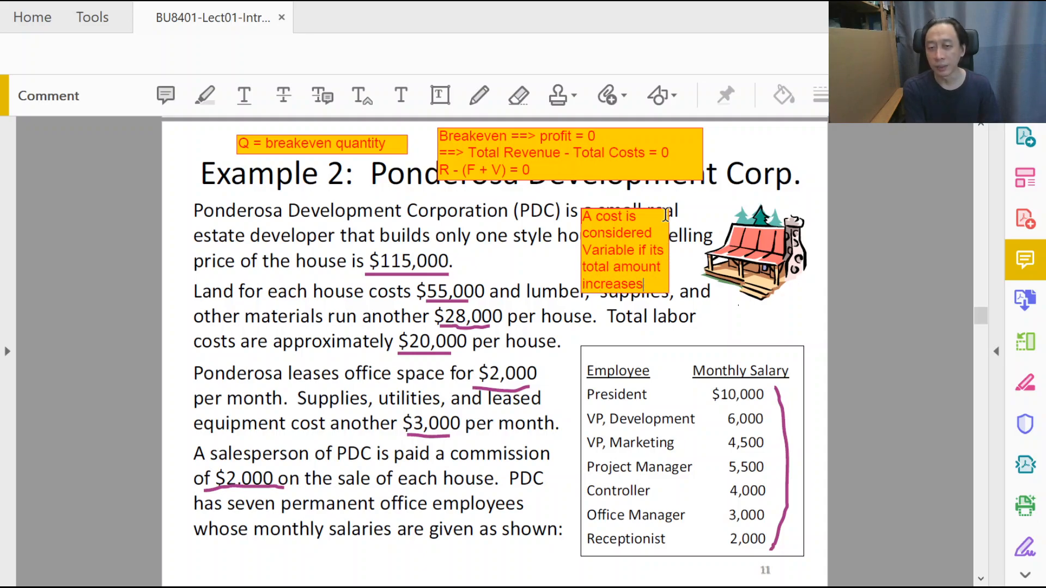
type("changes")
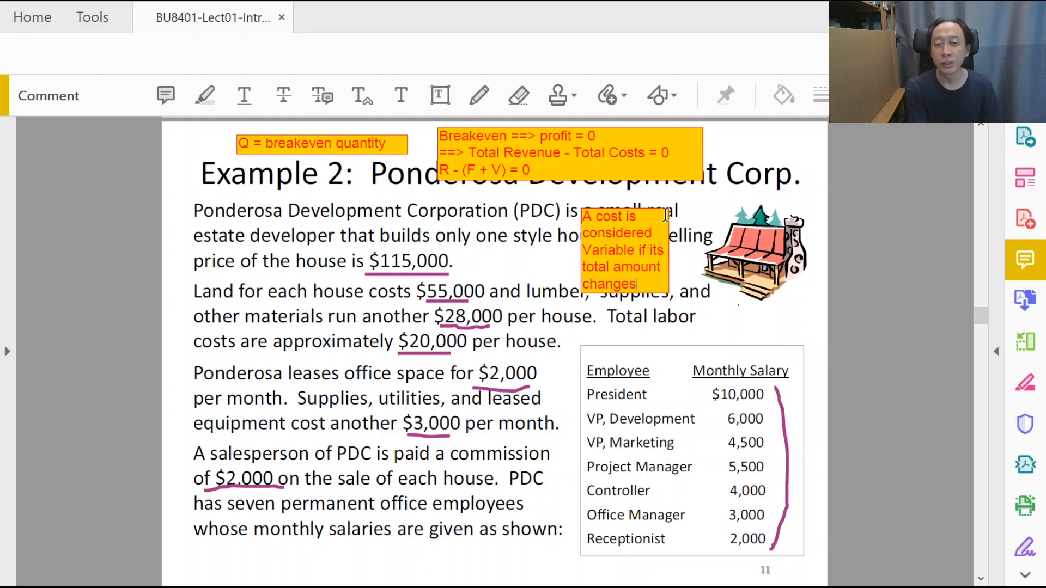
type("with changing")
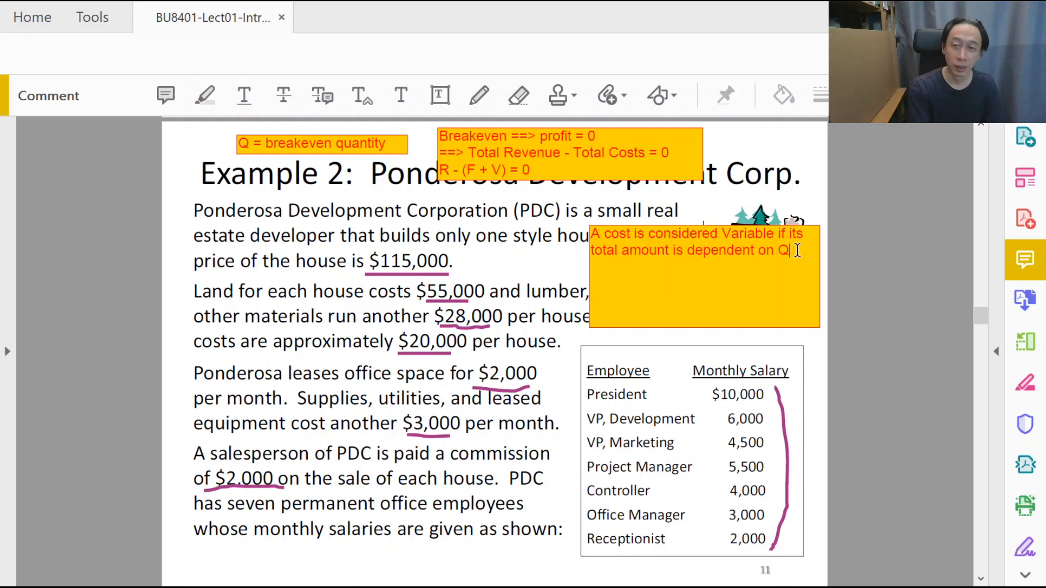
Finish the cost note with 'and otherwise, Fixed.'
type("and otherwise,")
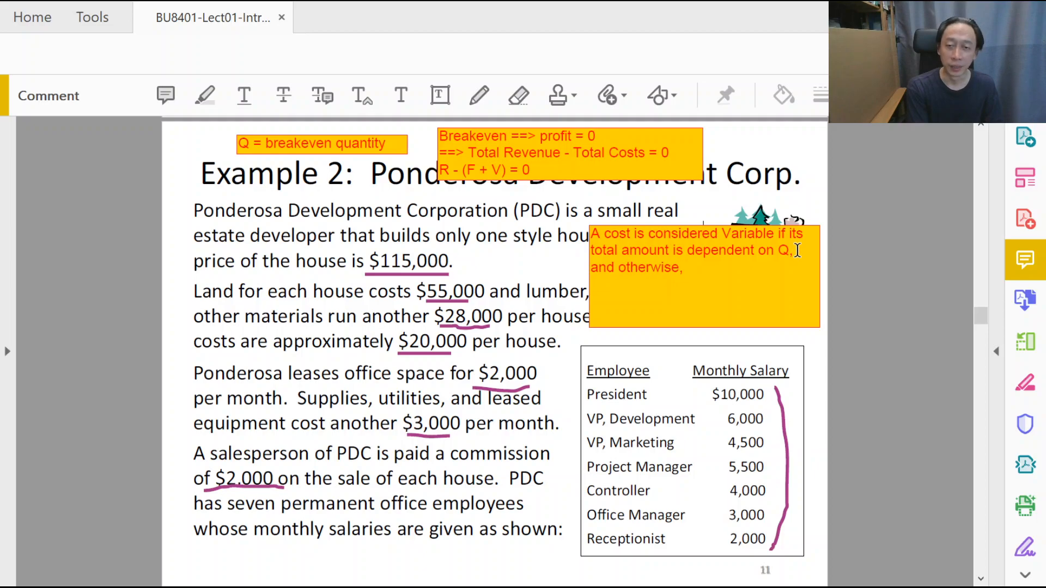
type("Fixed.")
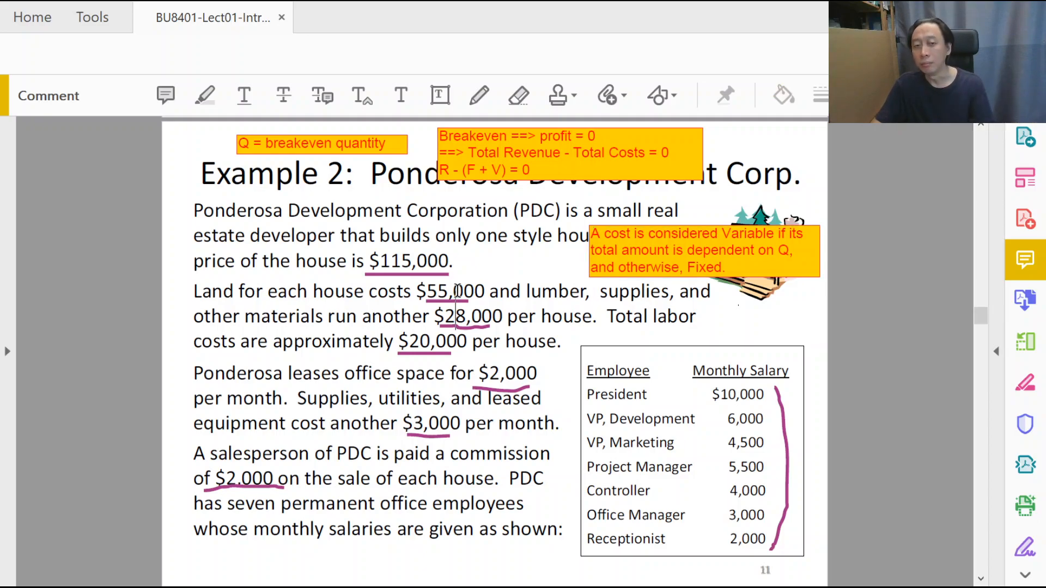
left_click_drag(193, 291, 357, 316)
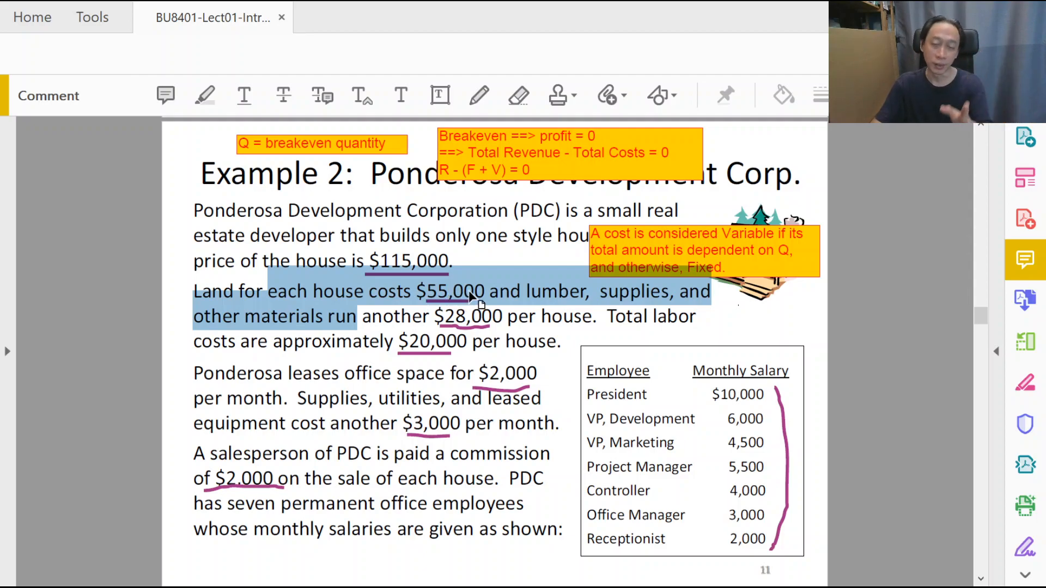
left_click(474, 291)
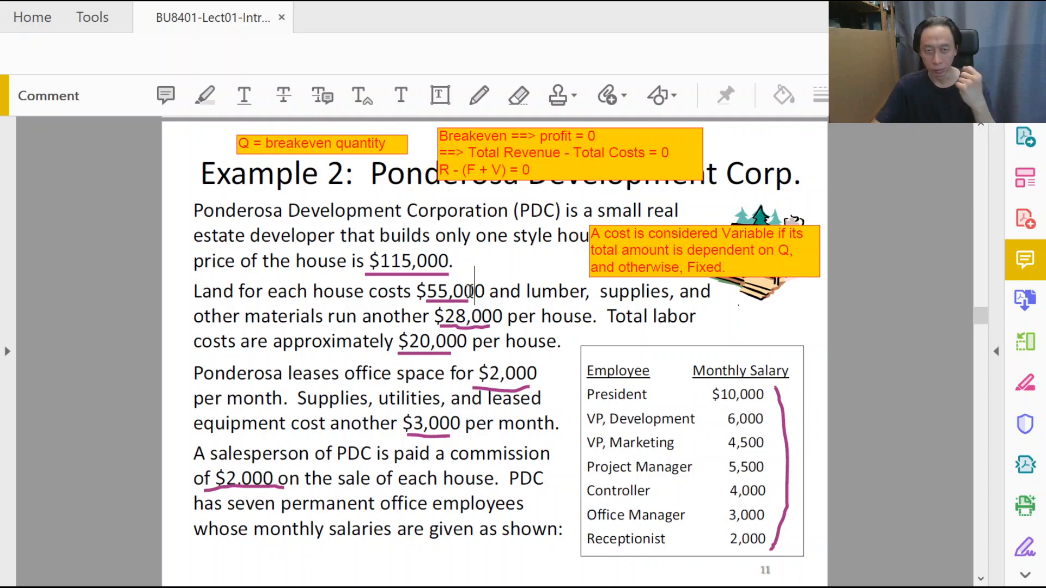
mouse_move(459, 329)
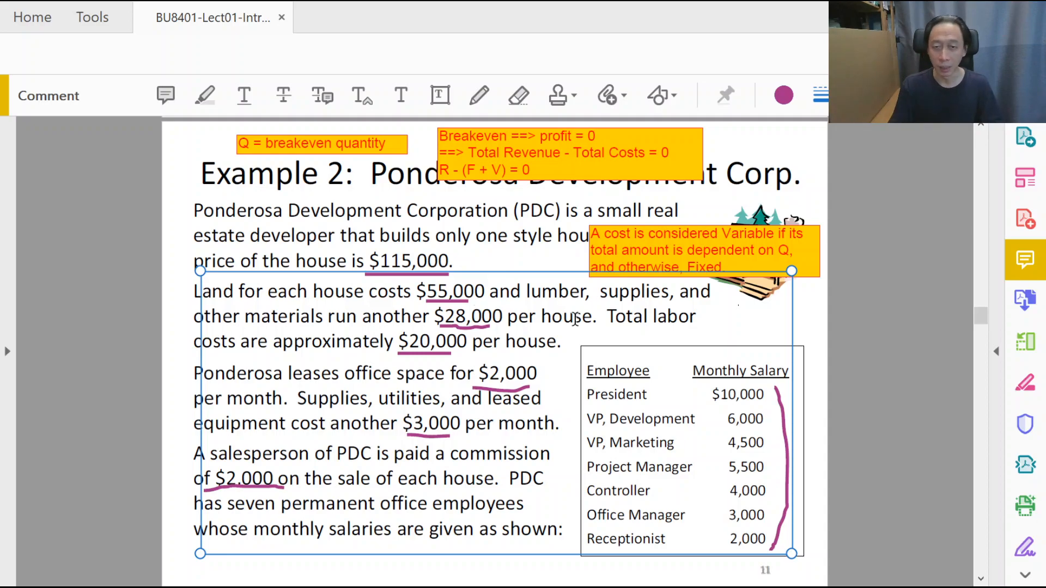
mouse_move(527, 316)
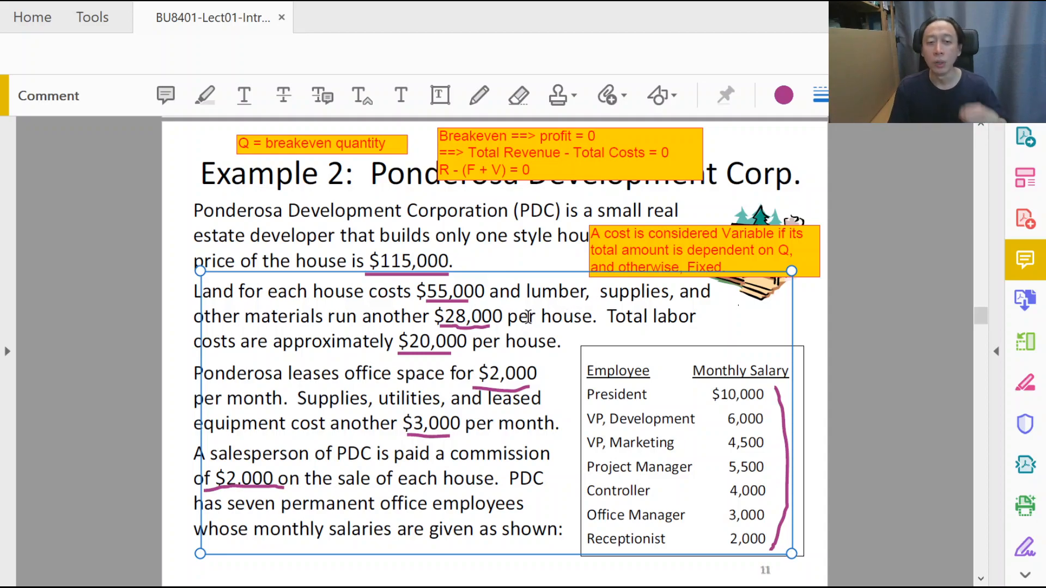